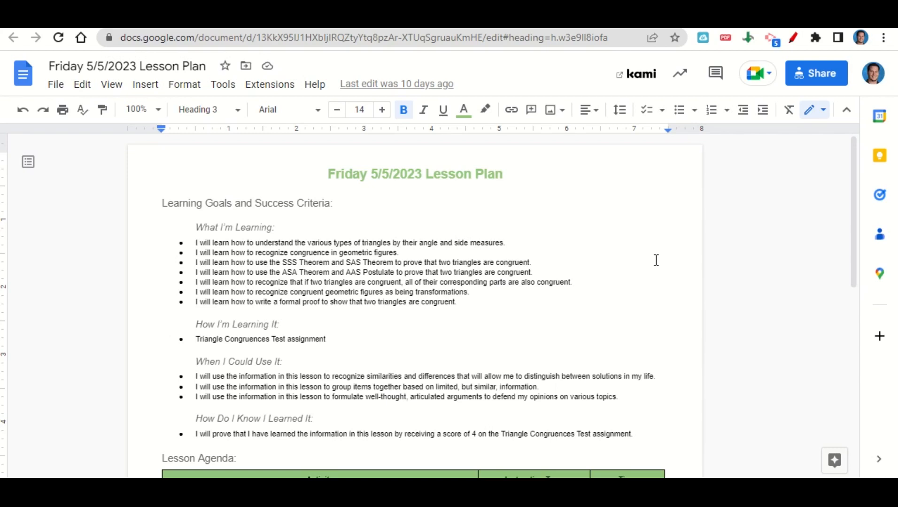
- Scroll the Friday 5/5/2023 Lesson Plan down to the Lesson Agenda table
scroll(down, 3)
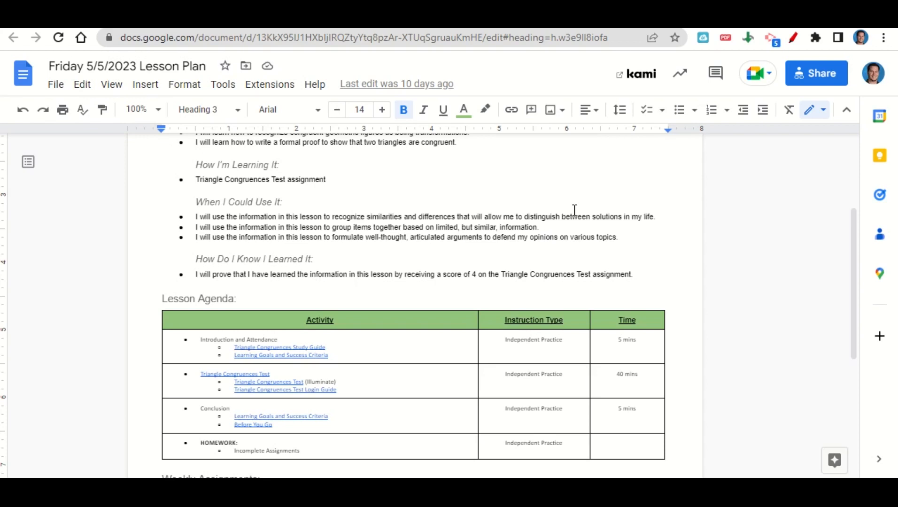
- Reach Illuminate's student login via the Triangle Congruences Test form's illuminate.online access link
click(234, 374)
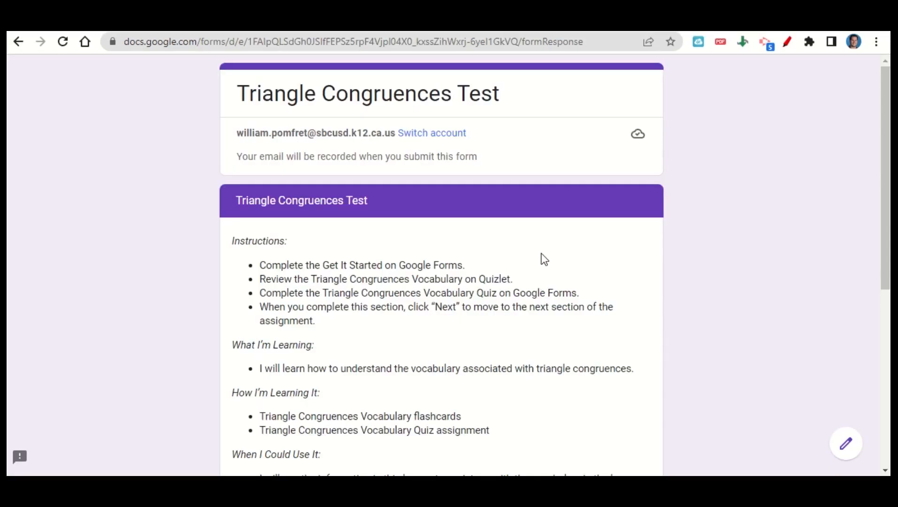
mouse_move(599, 359)
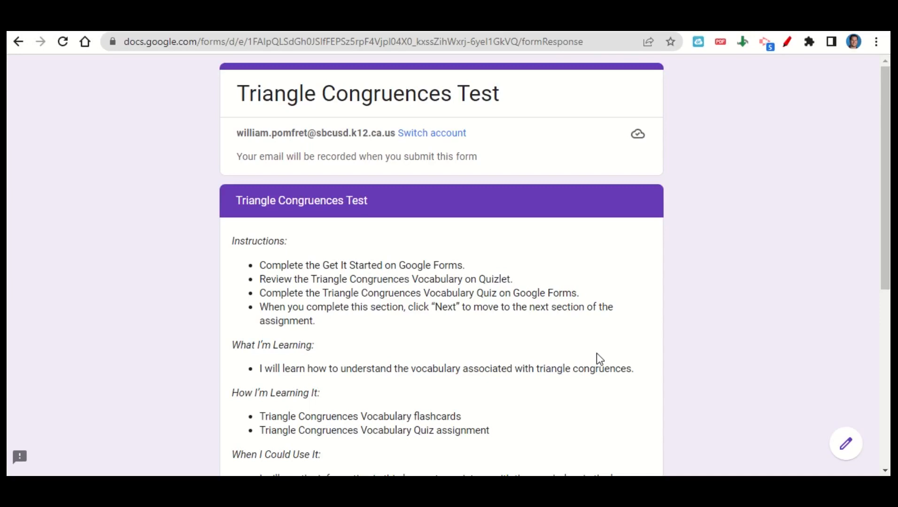
scroll(down, 3)
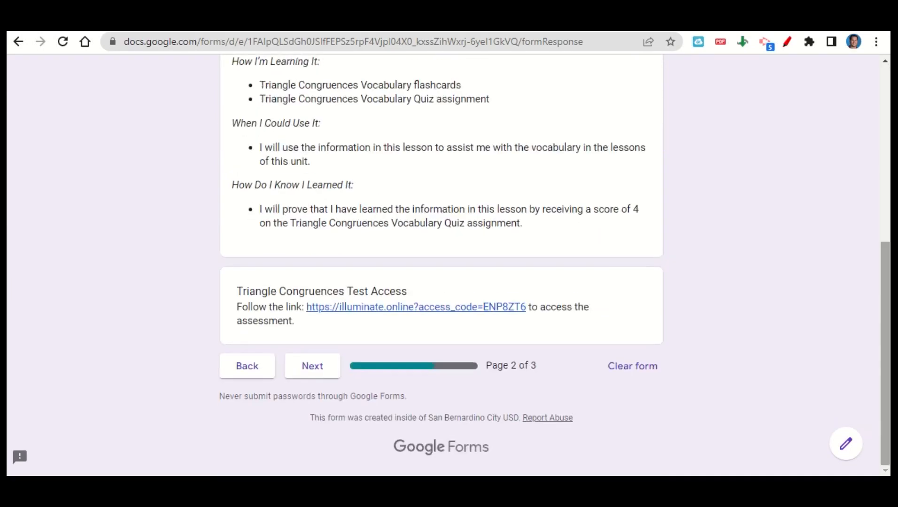
mouse_move(414, 307)
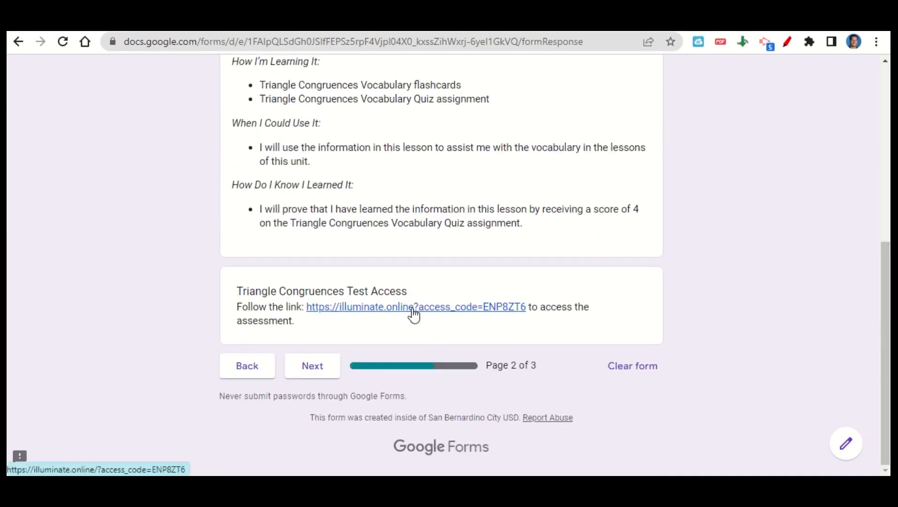
click(414, 307)
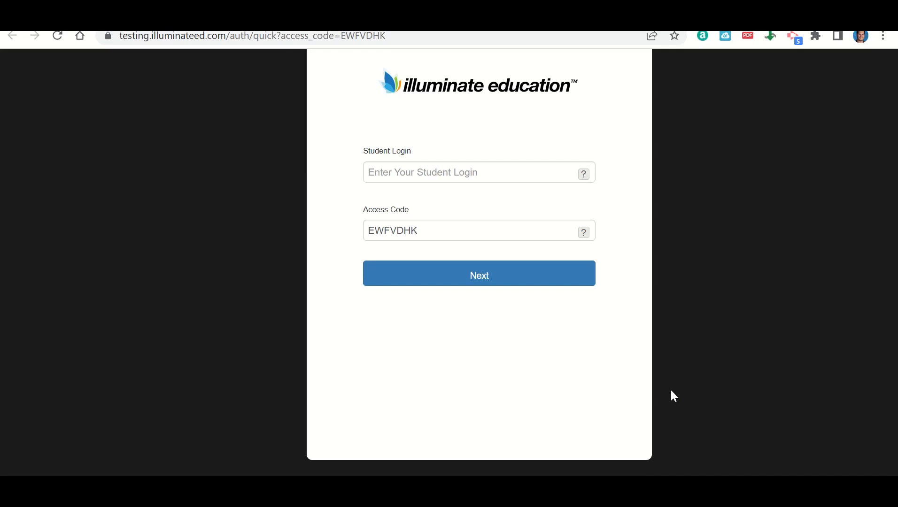
mouse_move(407, 271)
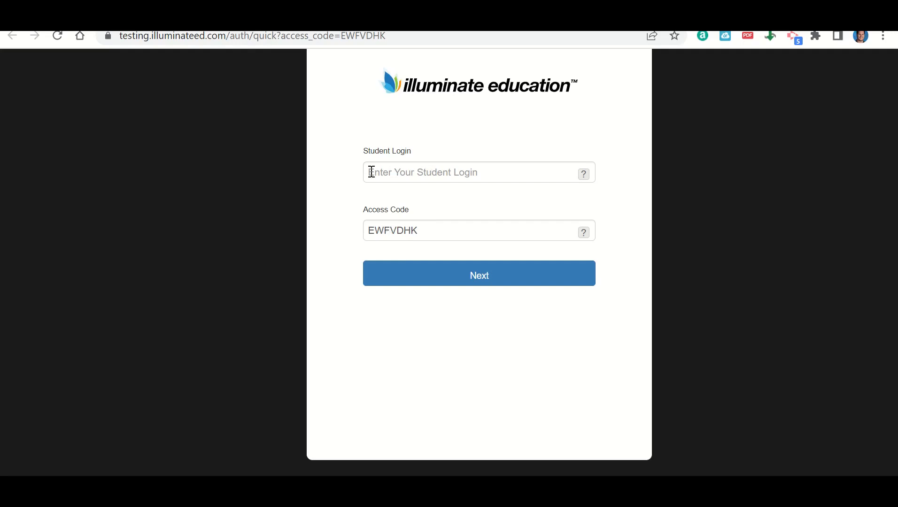
mouse_move(417, 172)
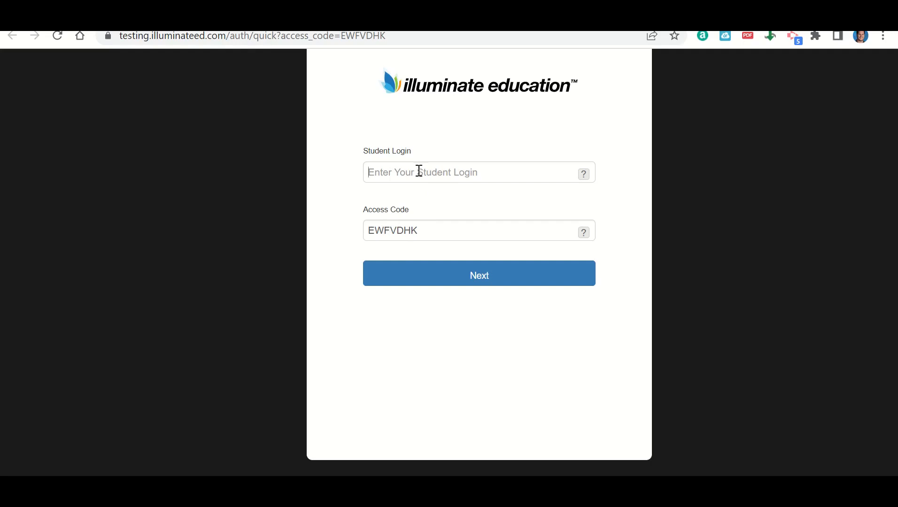
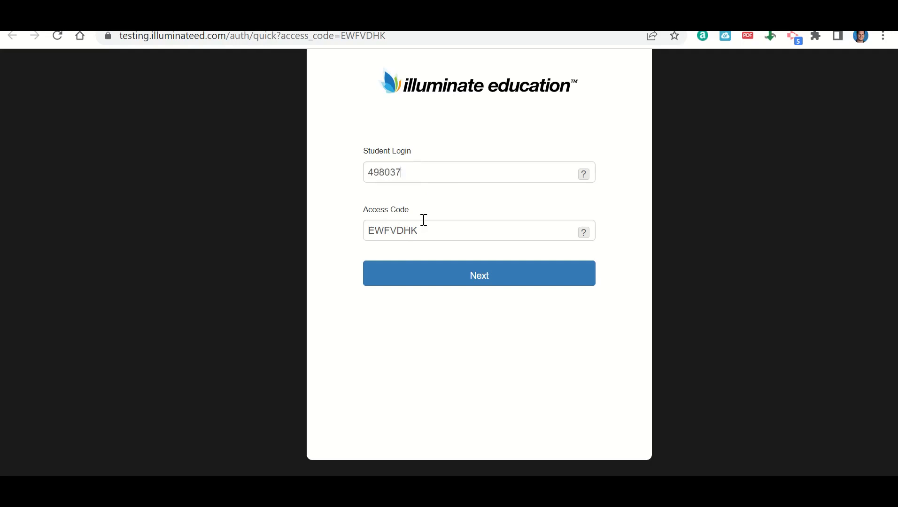
click(479, 275)
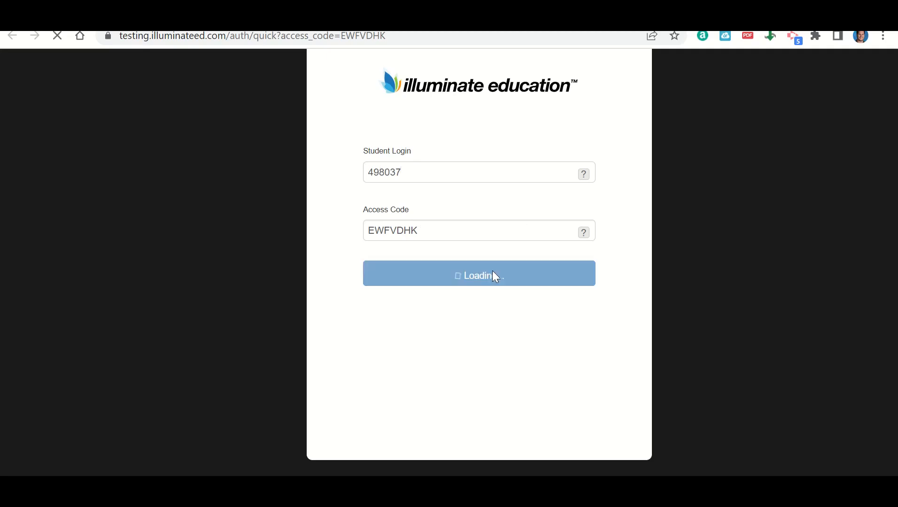
- Continue past login to the MRWC Pre-Assessment and student details page
click(479, 273)
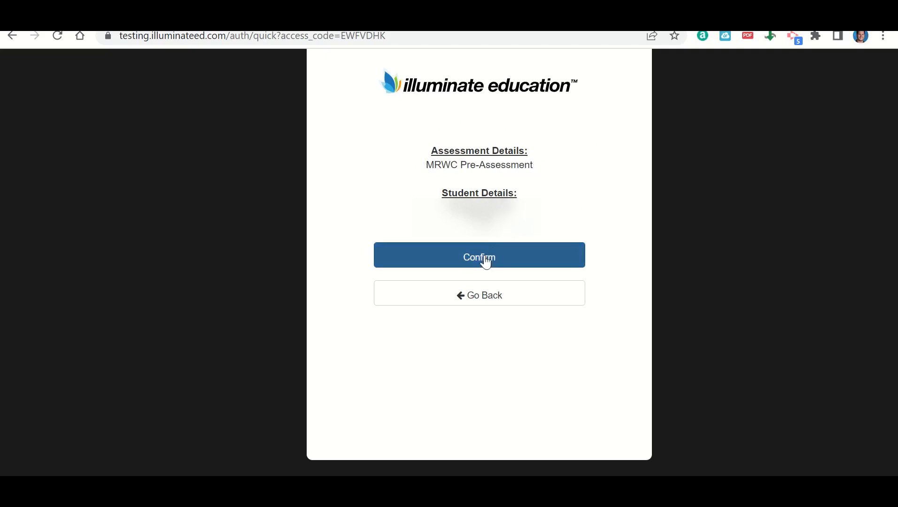
- Confirm the assessment details to reach the 25-question MRWC Pre-Assessment overview
click(479, 255)
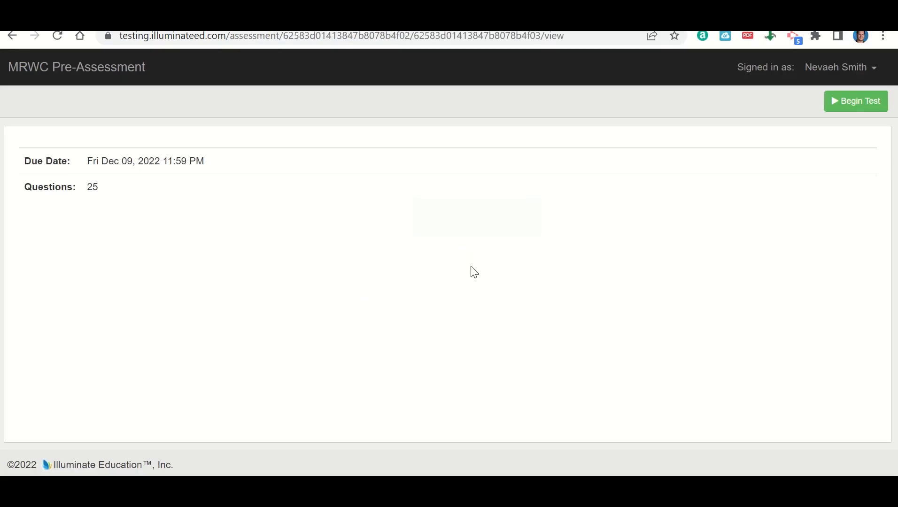
mouse_move(484, 295)
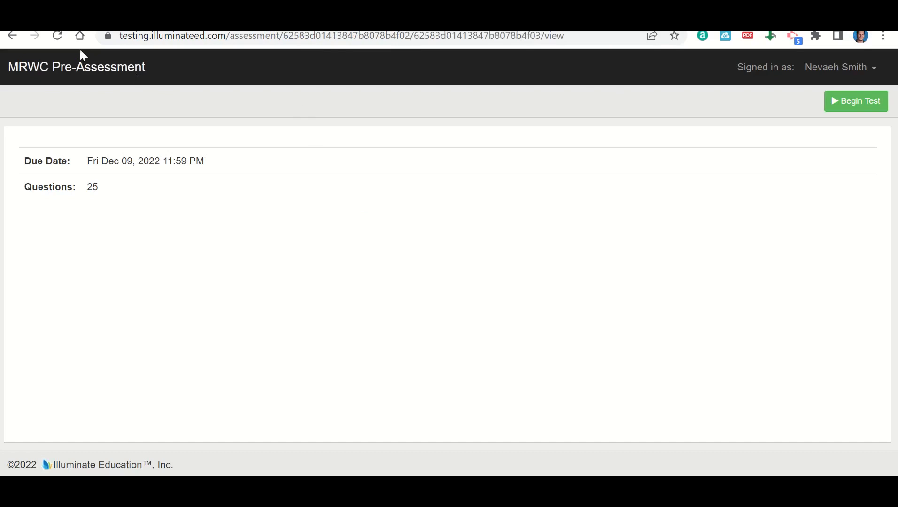
mouse_move(835, 72)
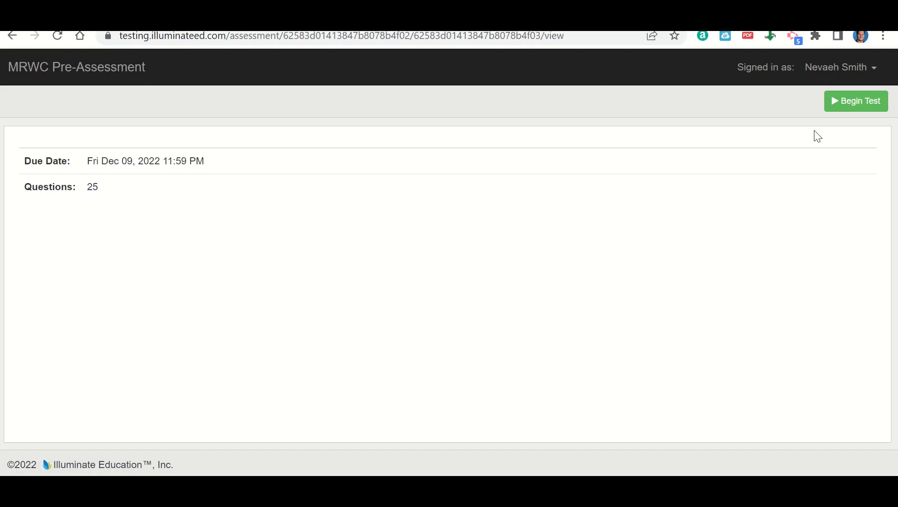
mouse_move(696, 155)
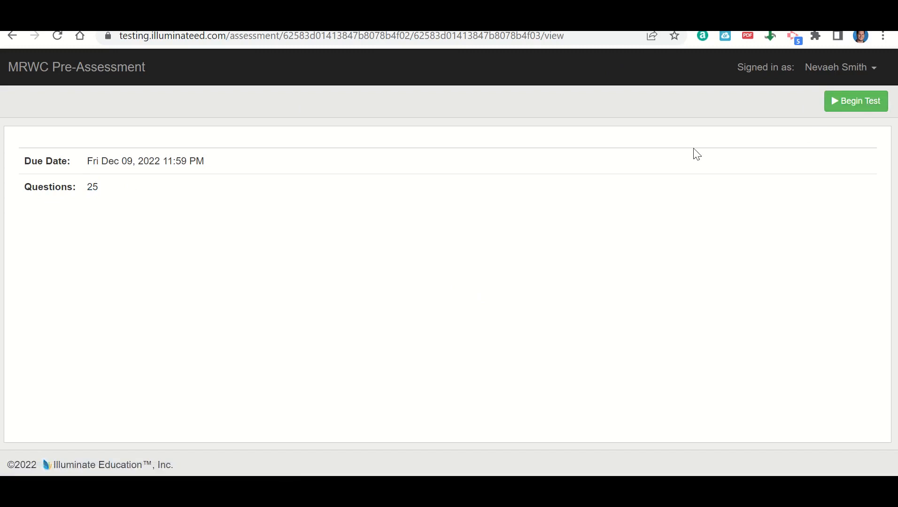